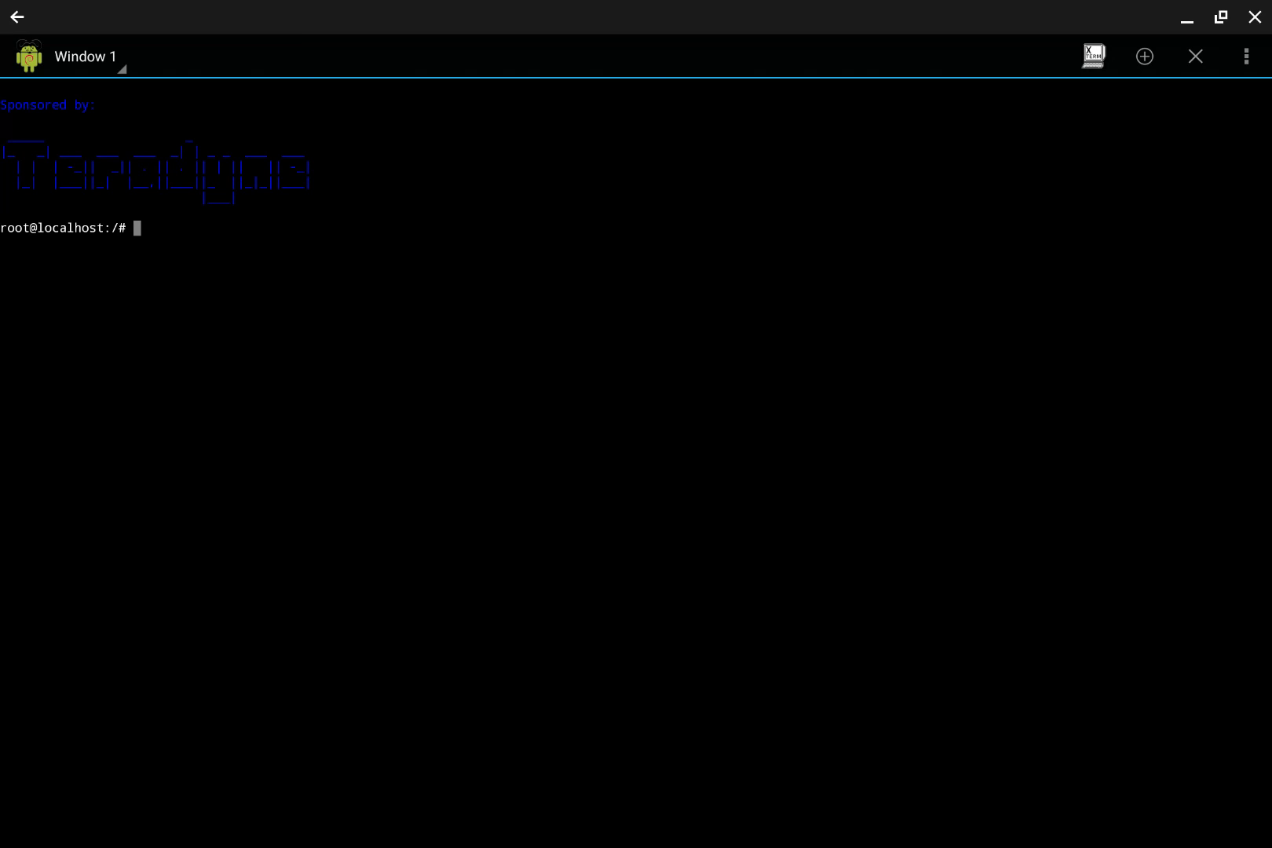
Run 'apt-get install r-base r-base-dev'; both packages are reported already the newest version.
{"action": "type", "text": "sudo -ap"}
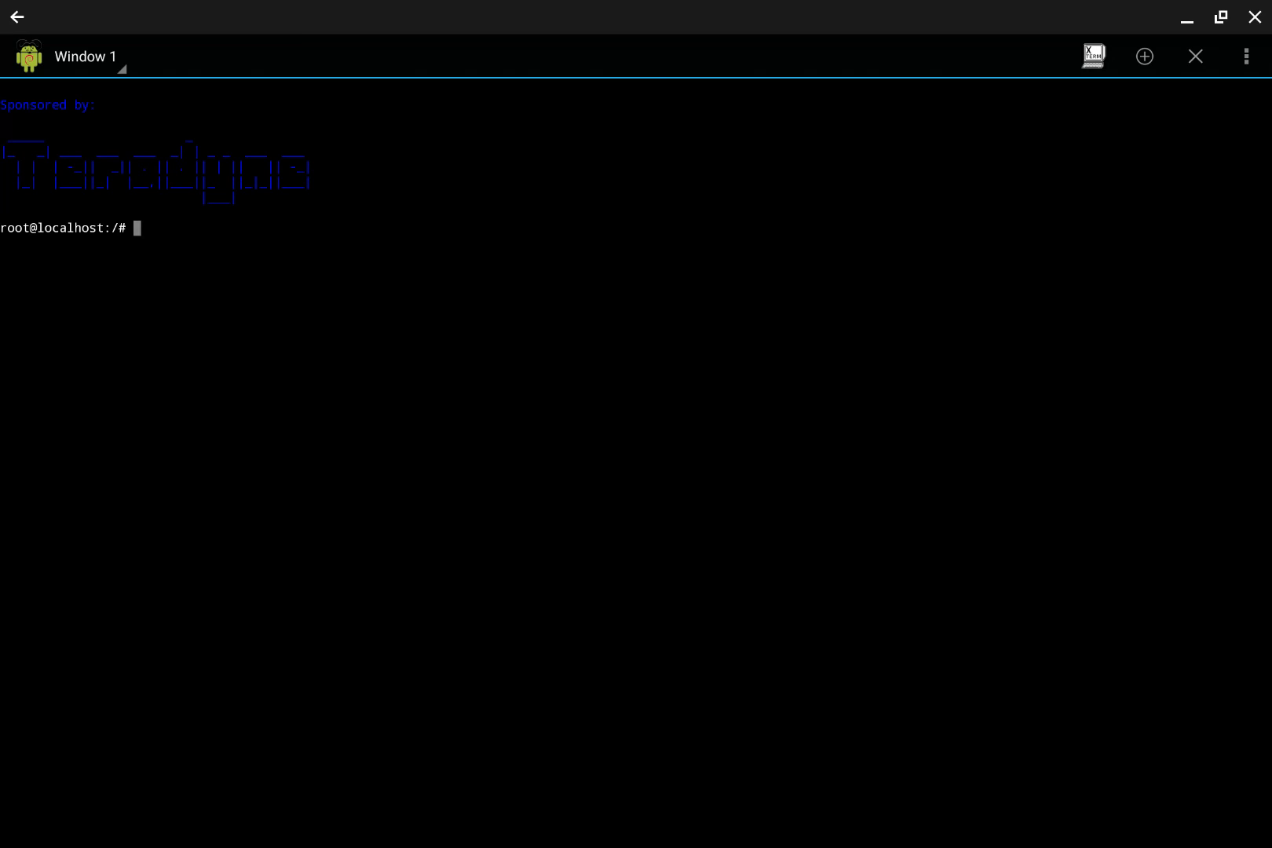
{"action": "type", "text": "apt-"}
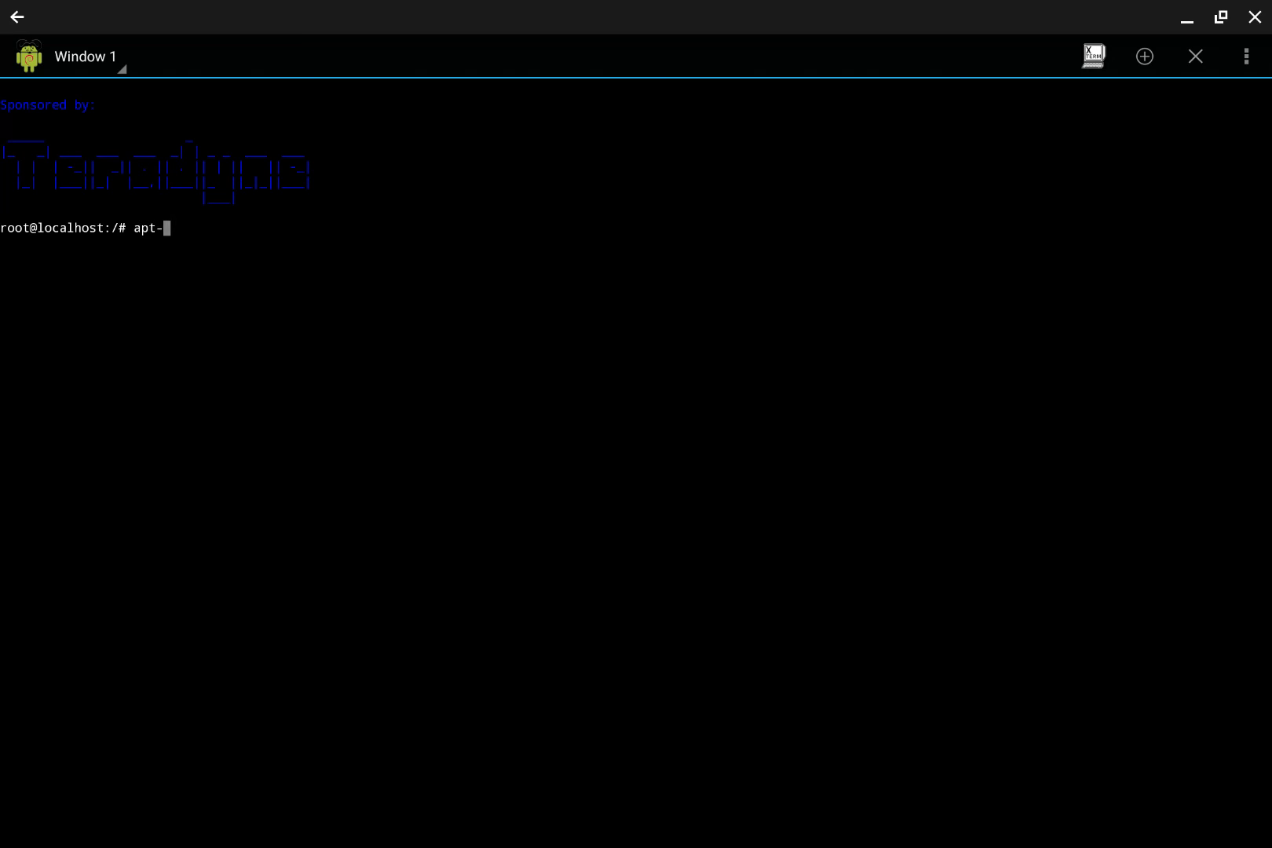
{"action": "type", "text": "get install"}
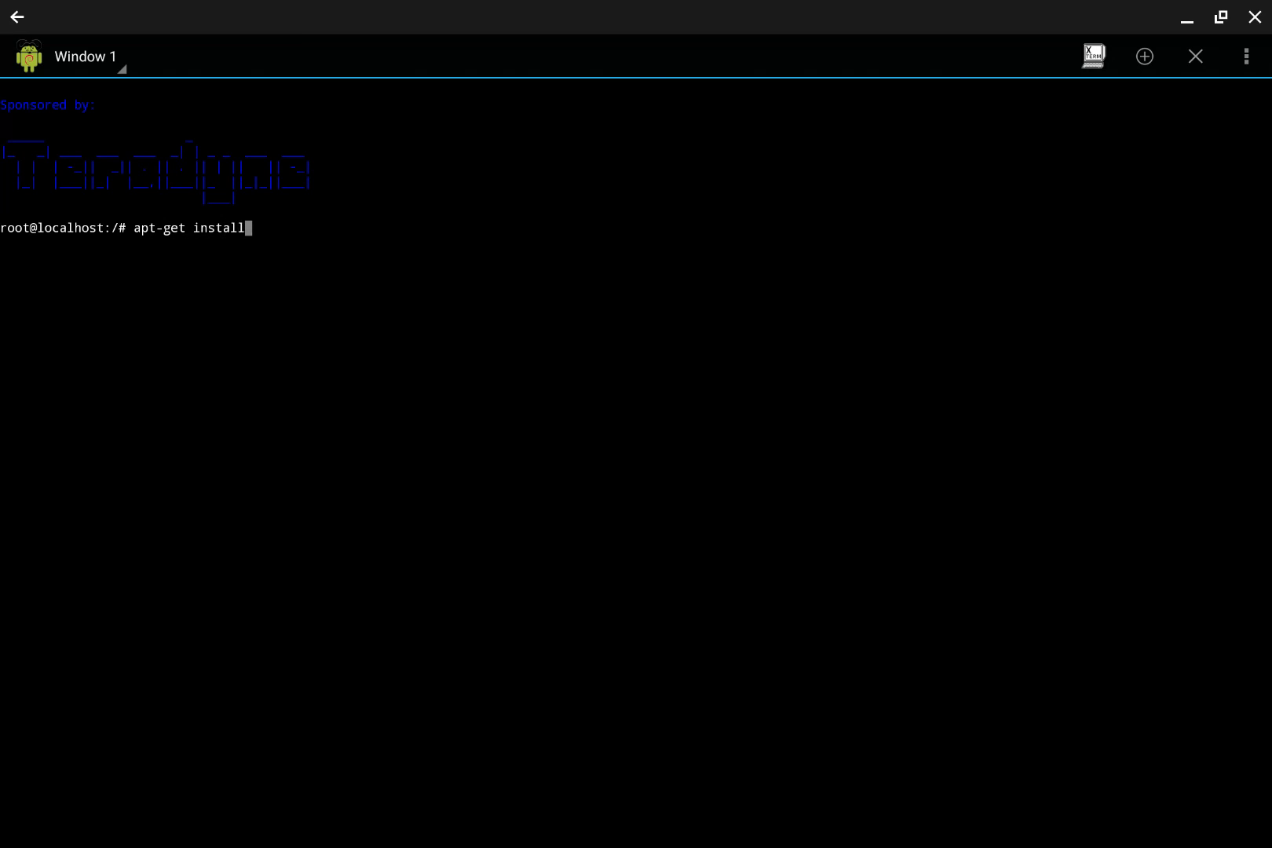
{"action": "type", "text": "r"}
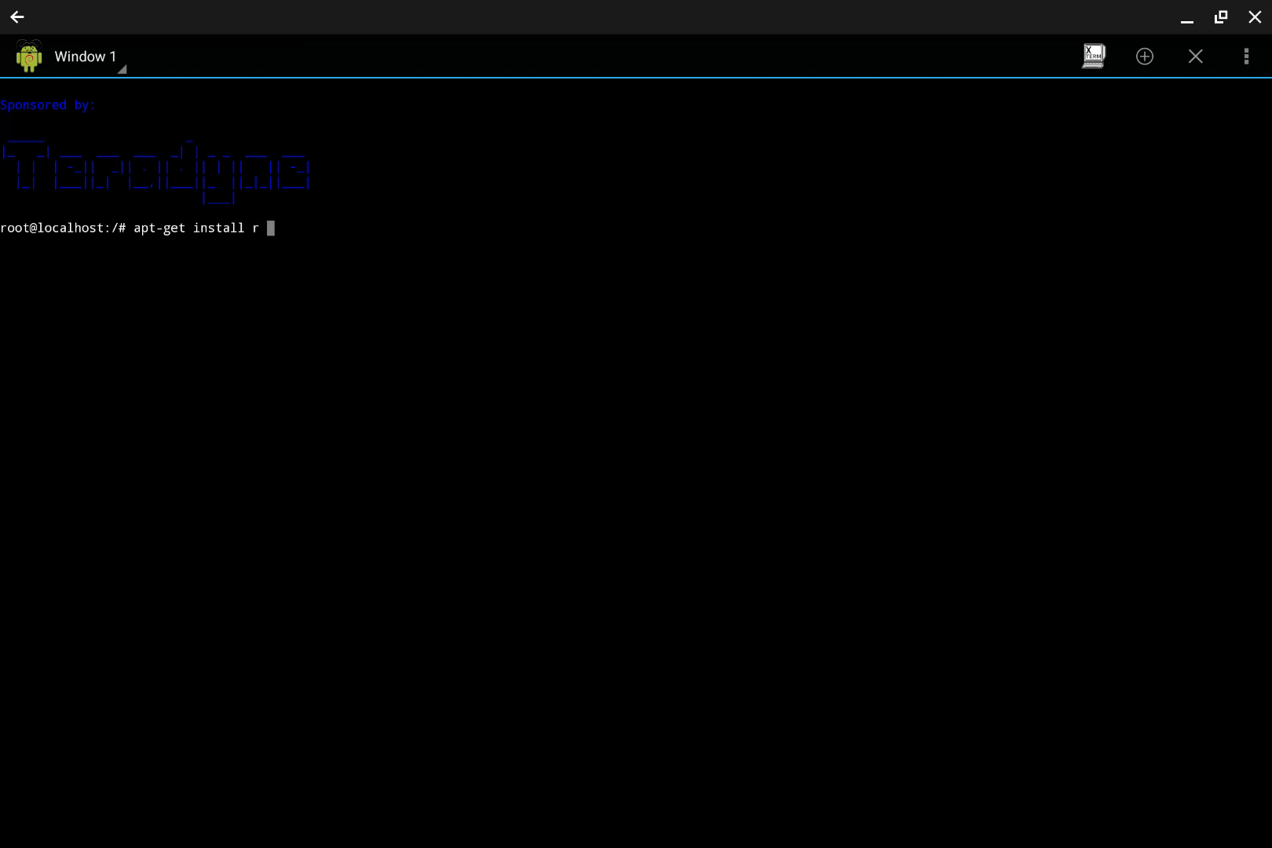
{"action": "type", "text": "-base r"}
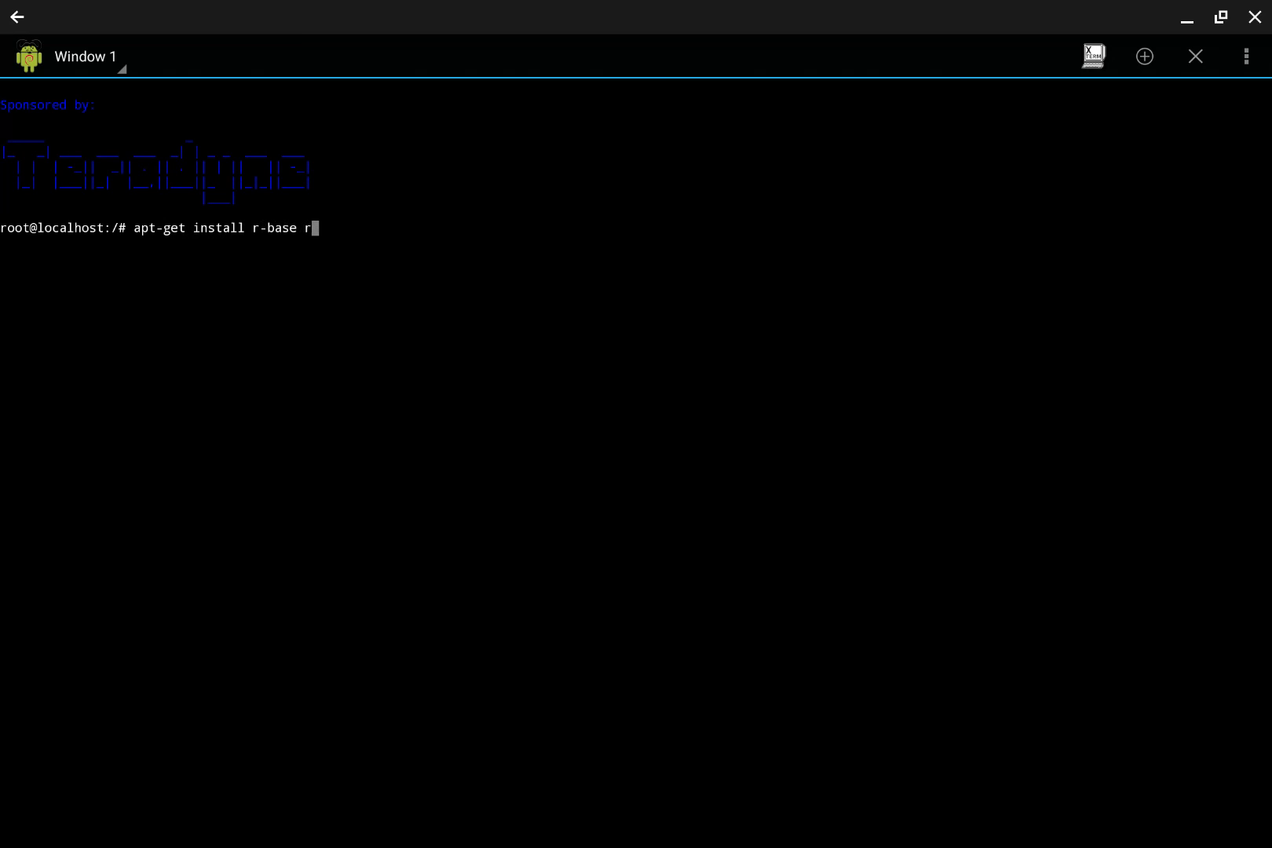
{"action": "type", "text": "-base-dev"}
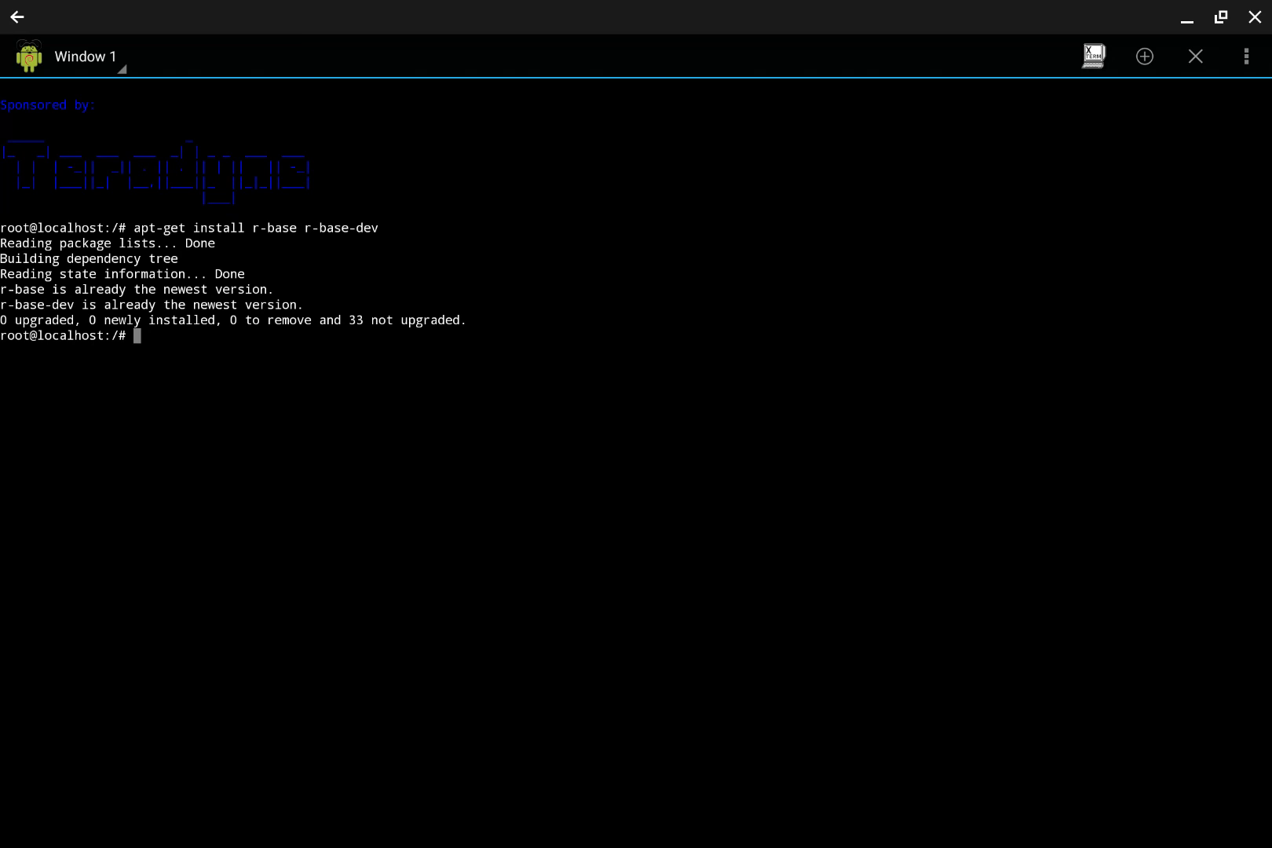
Launch R 3.1.1 with 'R', then quit via q() answering 'n' to saving the workspace.
{"action": "type", "text": "R"}
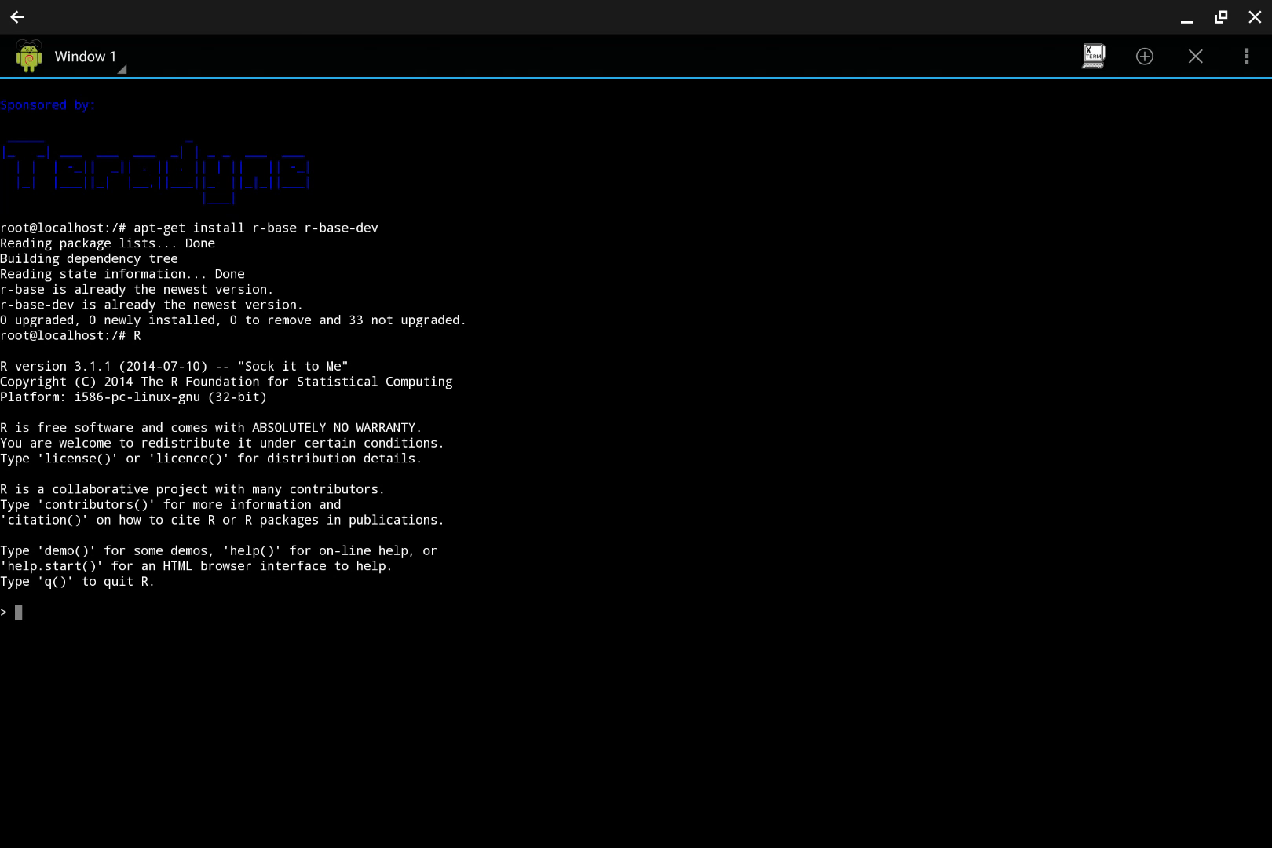
{"action": "type", "text": "q()"}
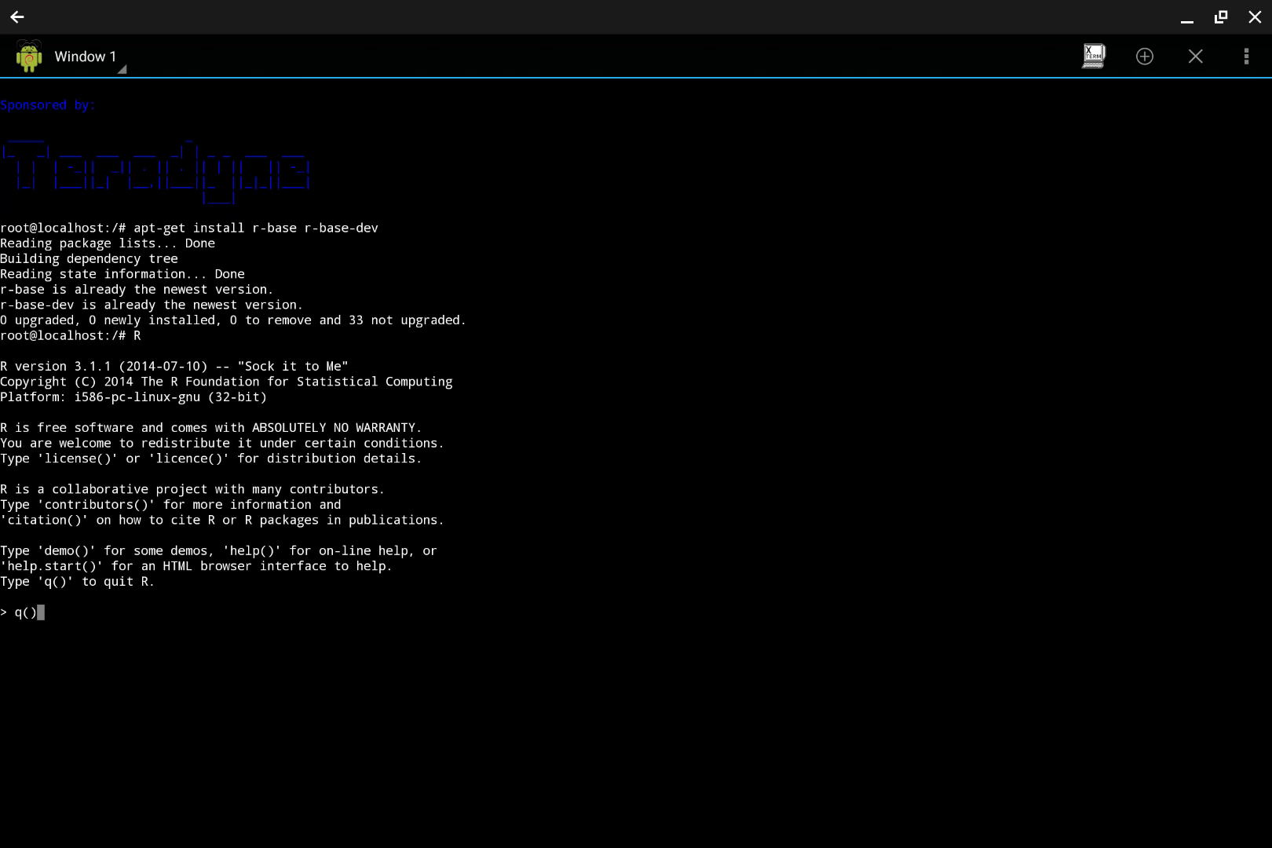
{"action": "key", "text": "Enter"}
{"action": "type", "text": "n"}
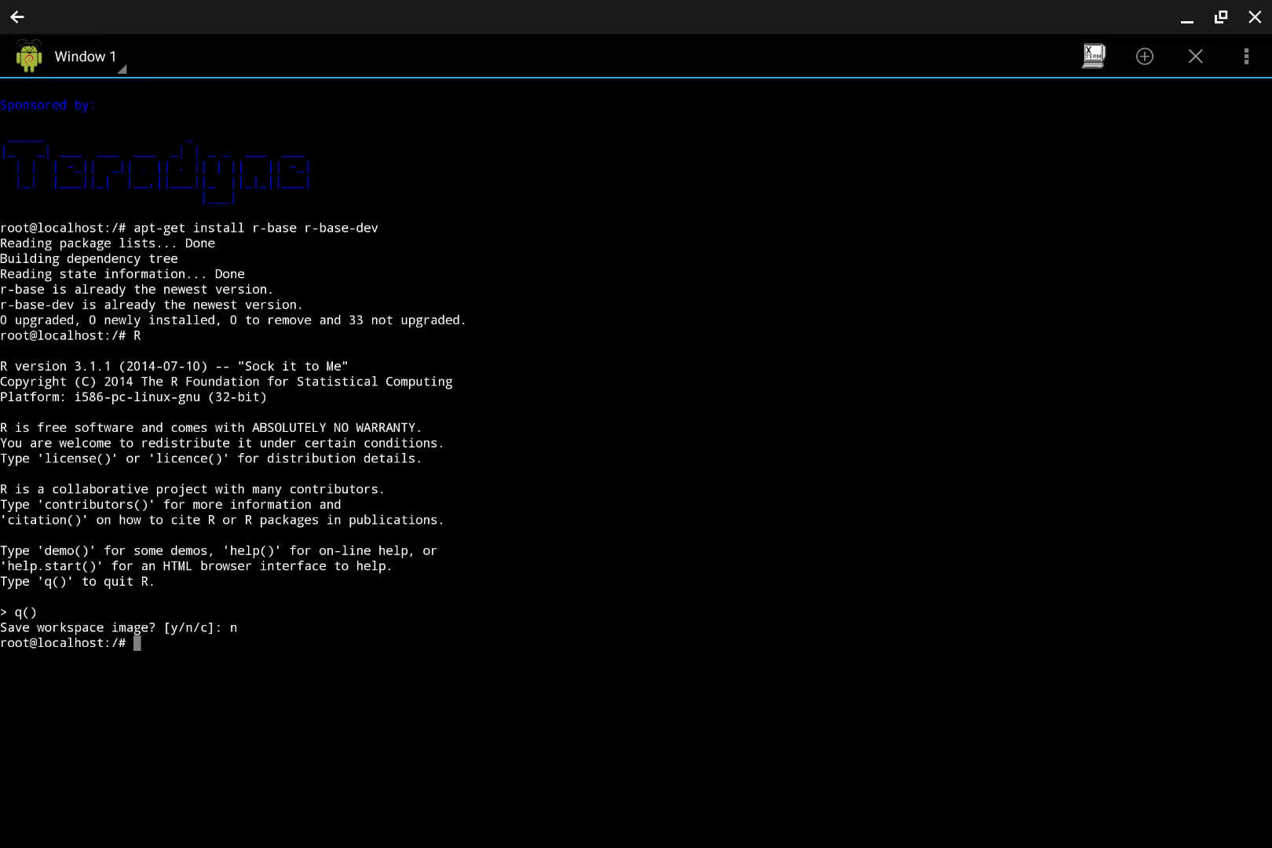
Launch Emacs from the root prompt so its scratch buffer fills the terminal.
{"action": "type", "text": "emacs"}
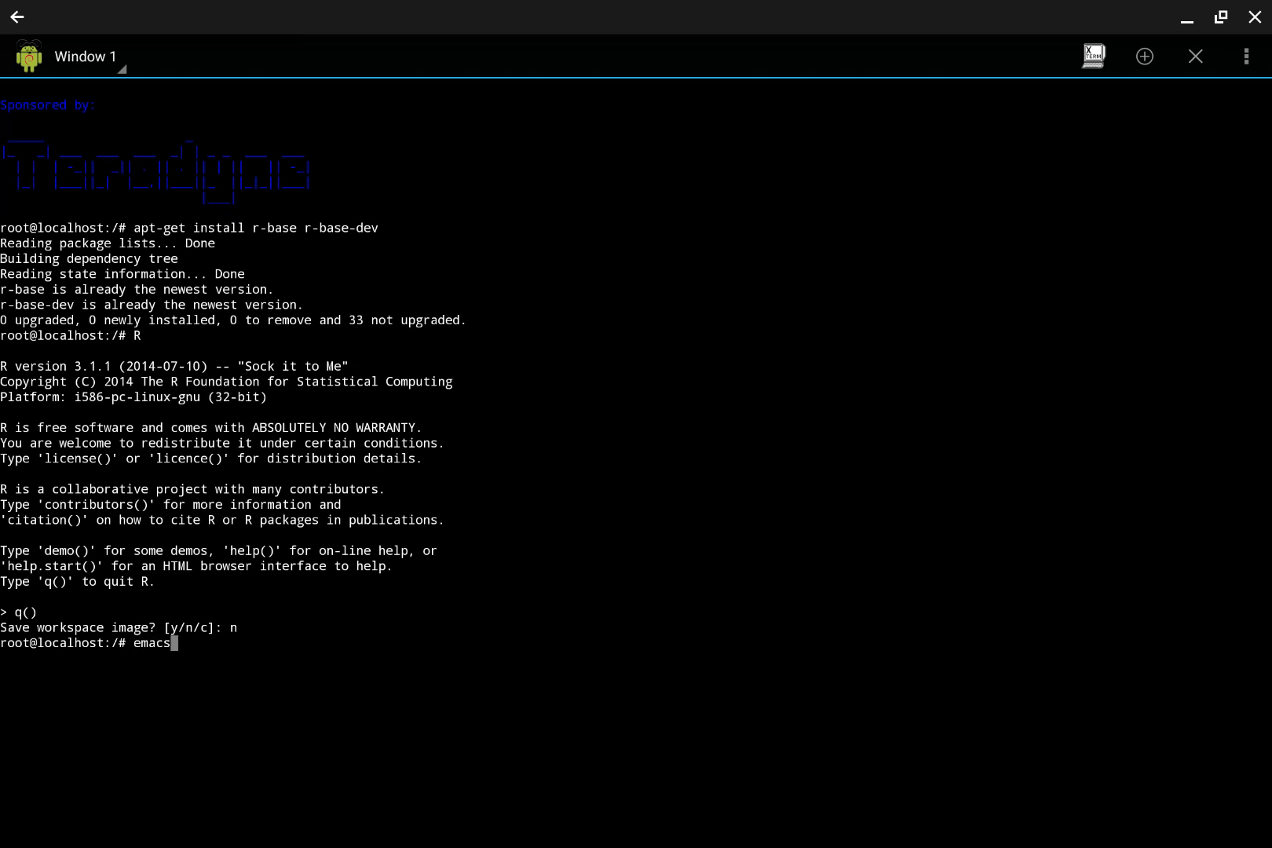
{"action": "key", "text": "Return"}
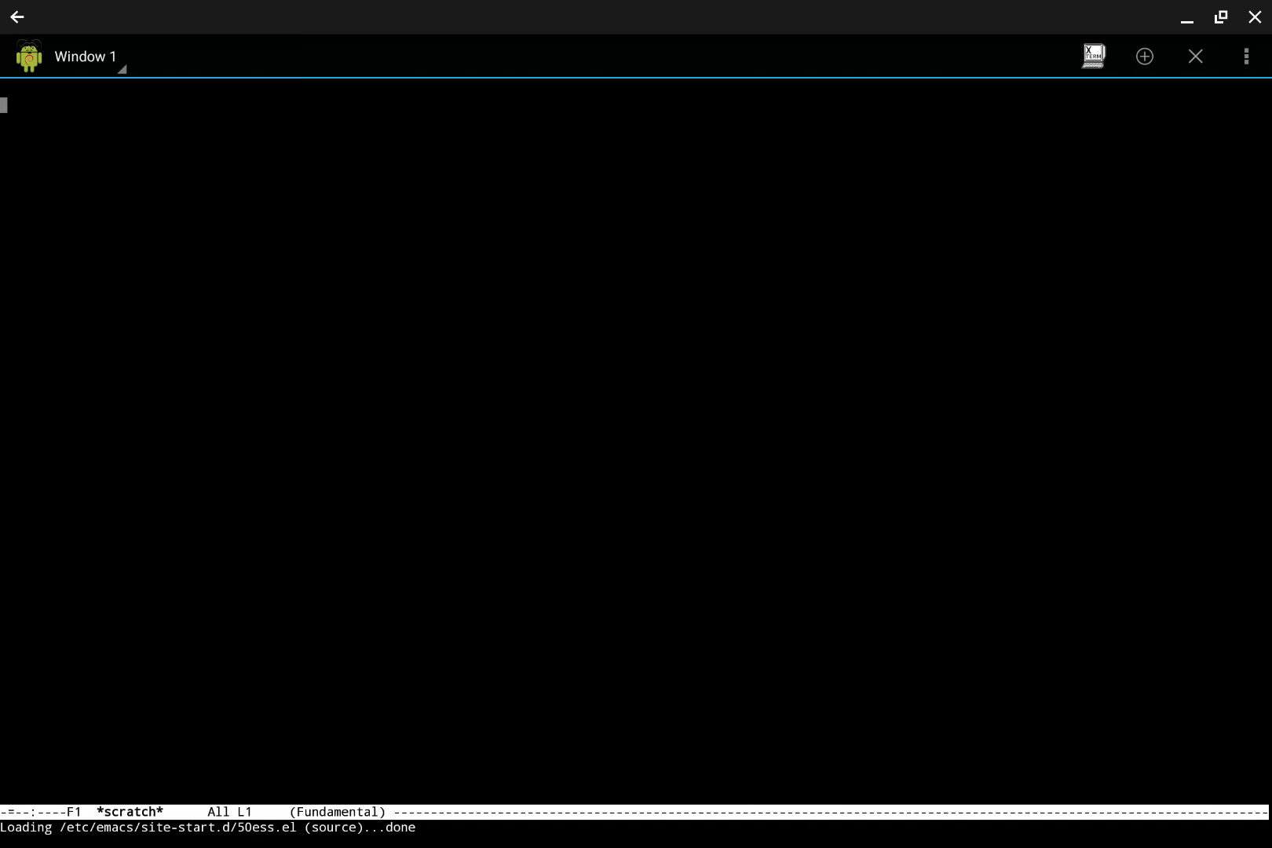